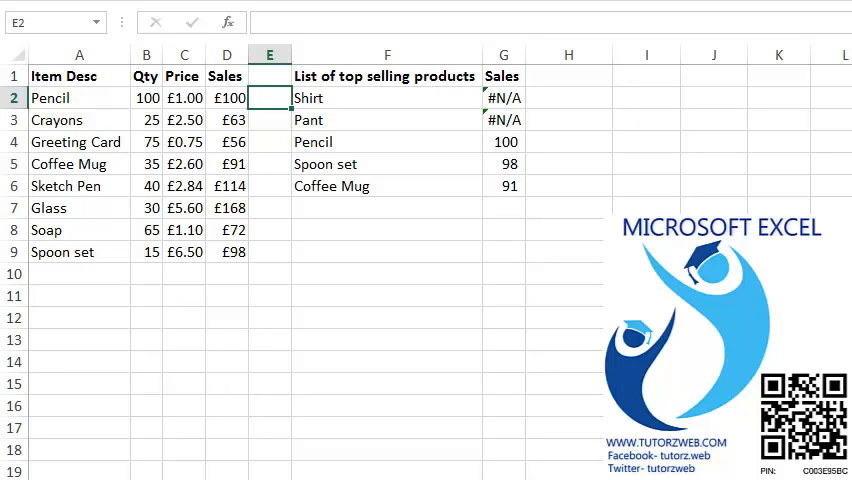
- Start =IFERROR( in H2 beside Shirt's #N/A sales result, then abandon it with Esc
{"action": "left_click", "coordinate": [388, 98]}
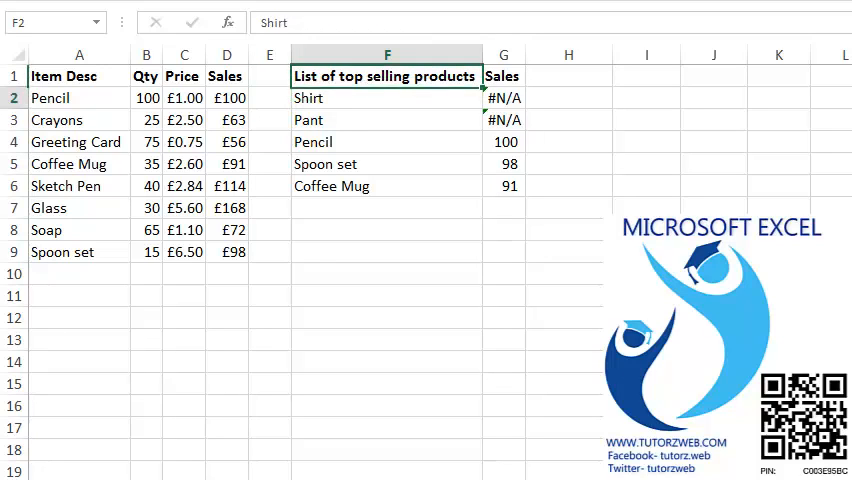
{"action": "left_click", "coordinate": [504, 164]}
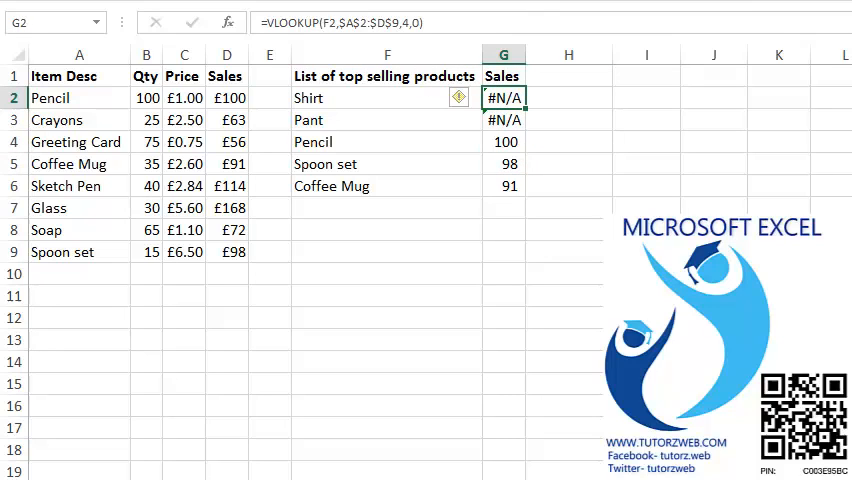
{"action": "left_click", "coordinate": [504, 120]}
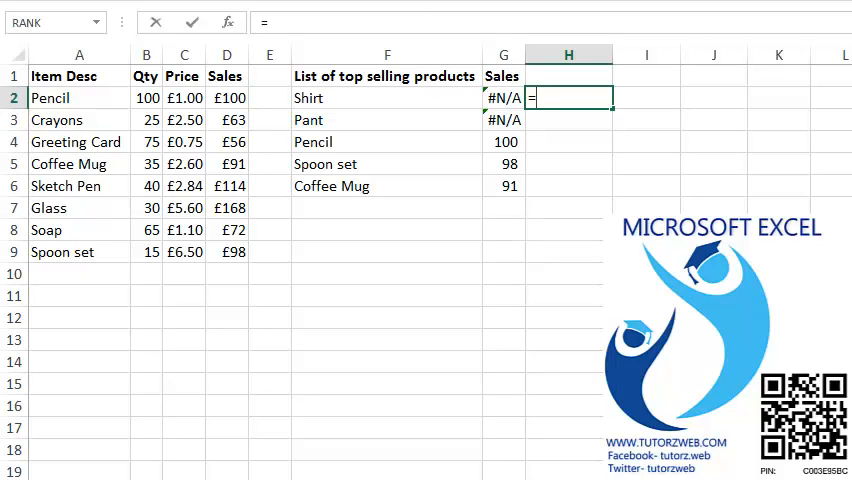
{"action": "type", "text": "=IFERROR("}
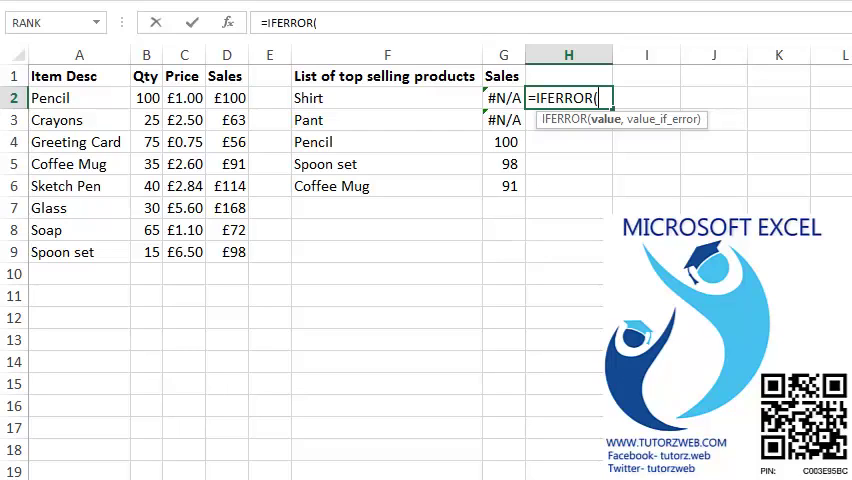
{"action": "key", "text": "Escape"}
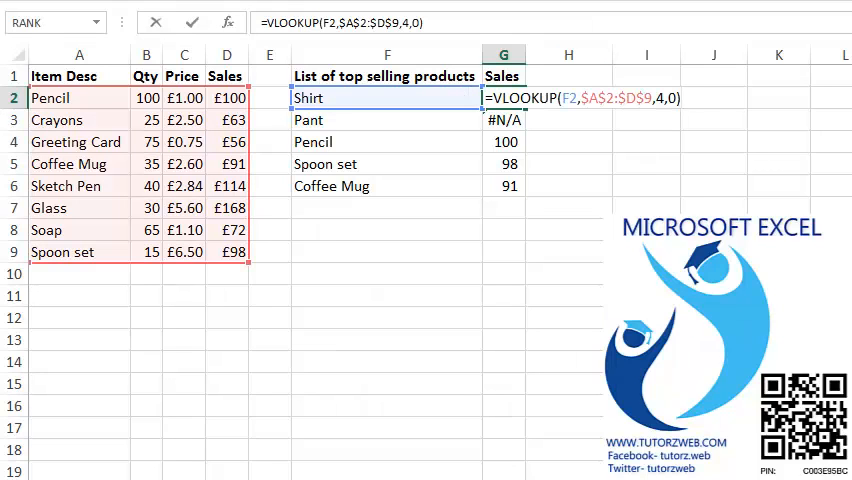
- Make G2 =IFERROR(VLOOKUP(F2,$A$2:$D$9,4,0),0) so Shirt shows a dash instead of #N/A
{"action": "type", "text": "iferror("}
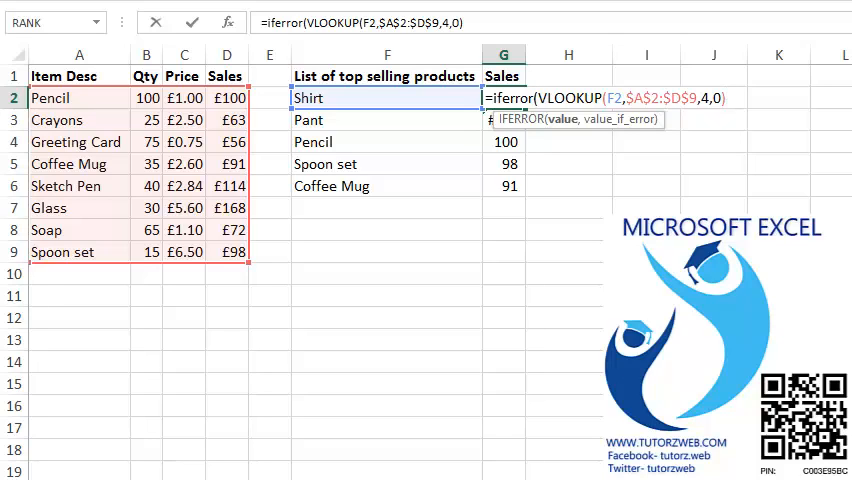
{"action": "type", "text": ","}
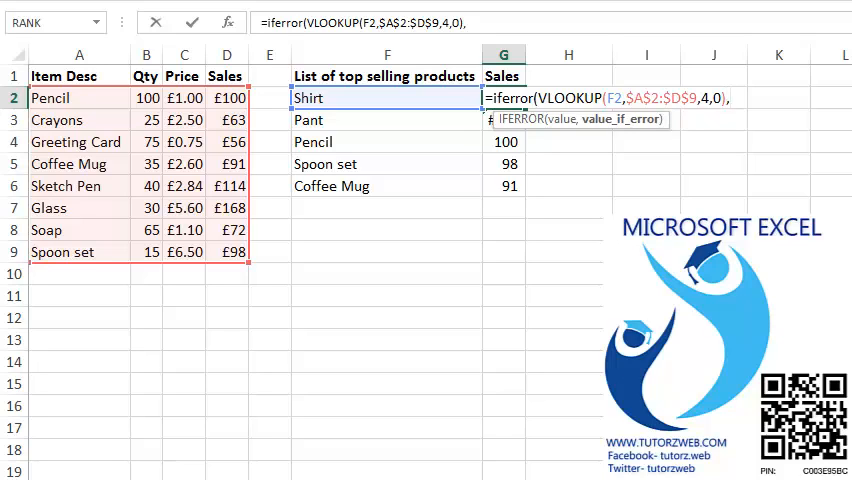
{"action": "type", "text": "0"}
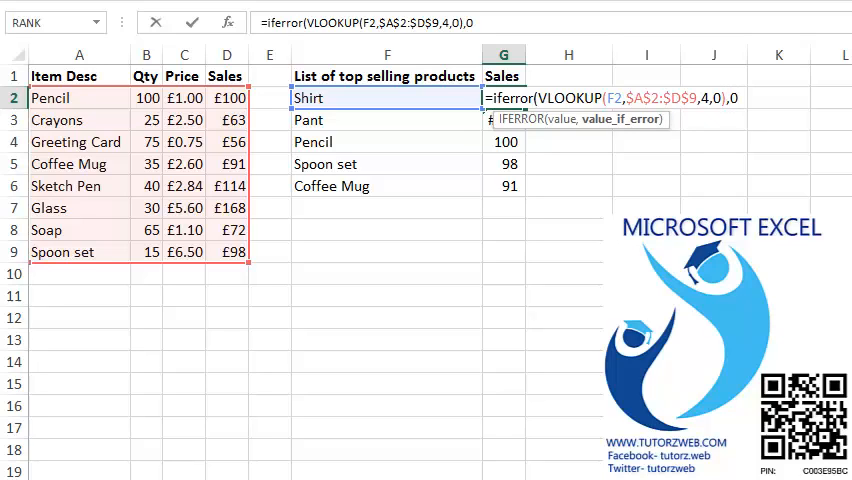
{"action": "type", "text": ")"}
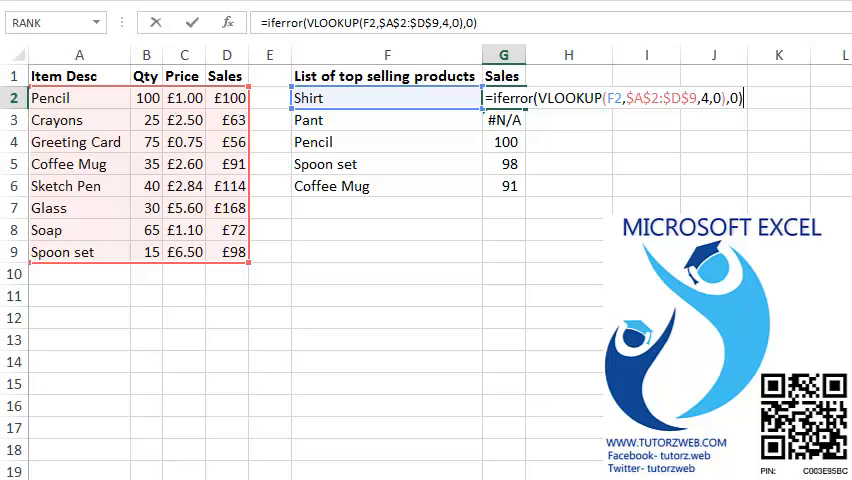
{"action": "key", "text": "Return"}
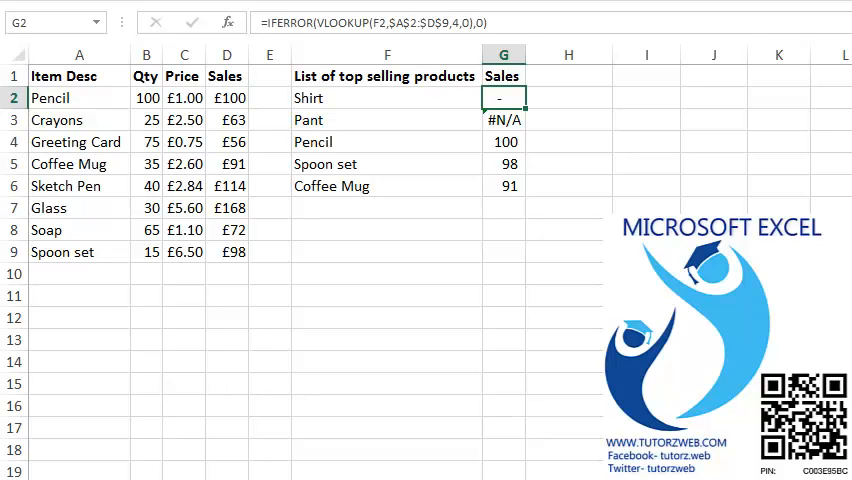
- Change Pant's IFERROR fallback in G3 from 0 to "not found" so that text displays
{"action": "left_click", "coordinate": [504, 120]}
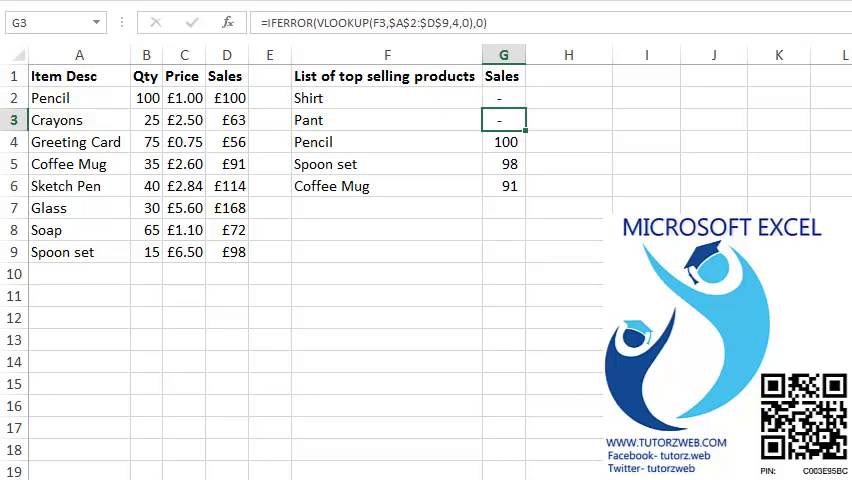
{"action": "double_click", "coordinate": [504, 120]}
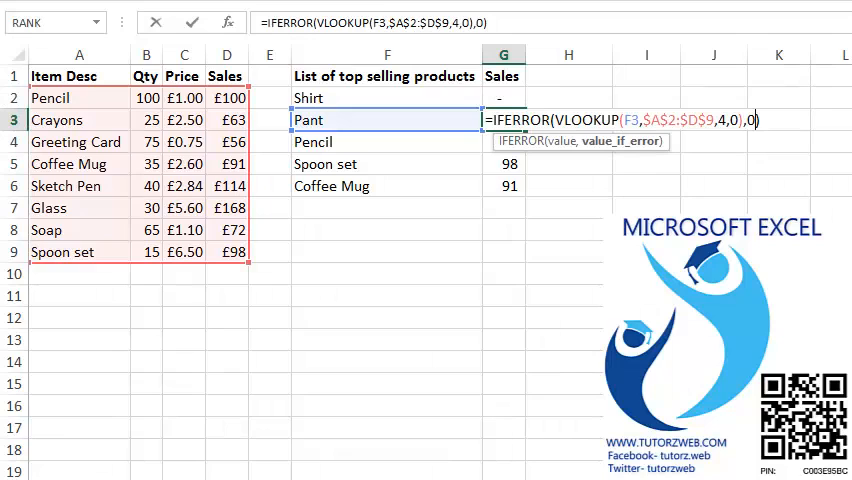
{"action": "key", "text": "Backspace"}
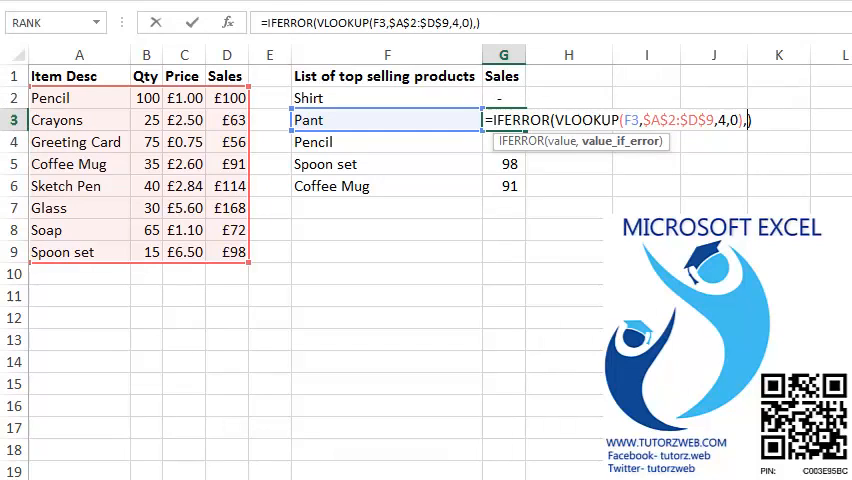
{"action": "type", "text": "\"not fo"}
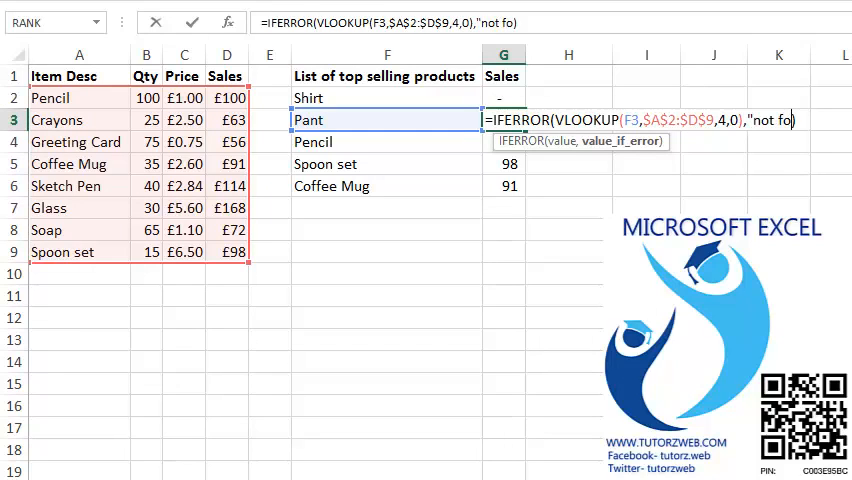
{"action": "type", "text": "und\")"}
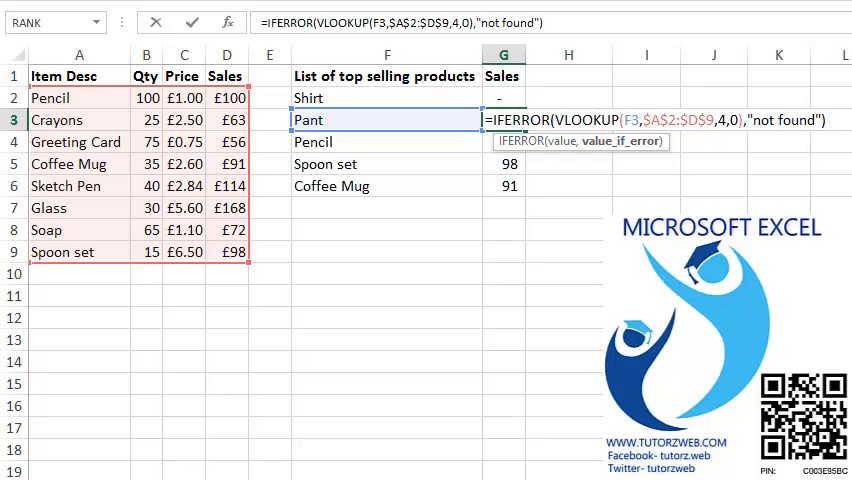
{"action": "key", "text": "Return"}
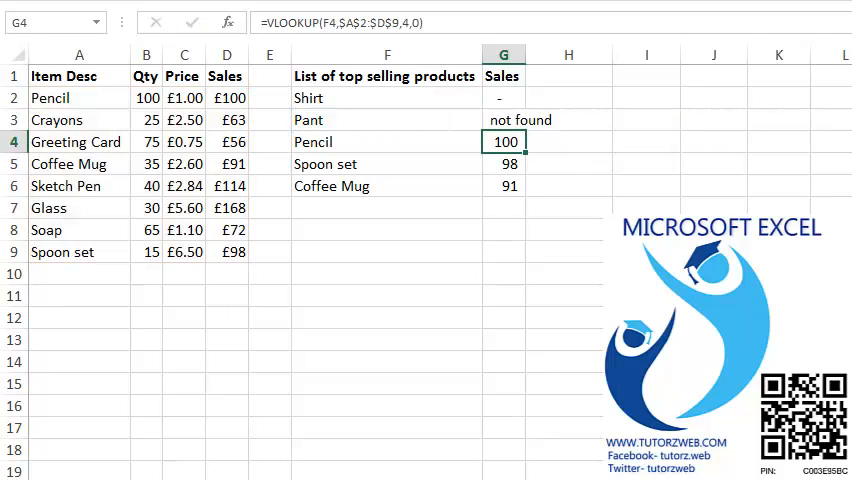
{"action": "left_click", "coordinate": [388, 120]}
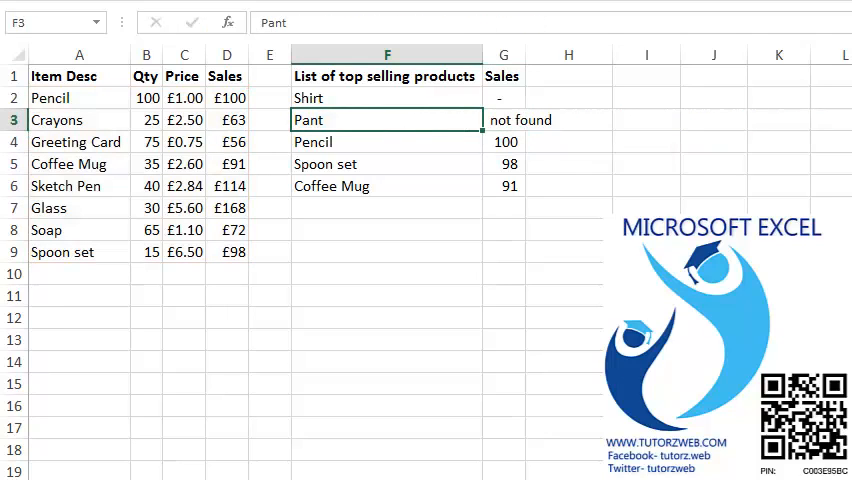